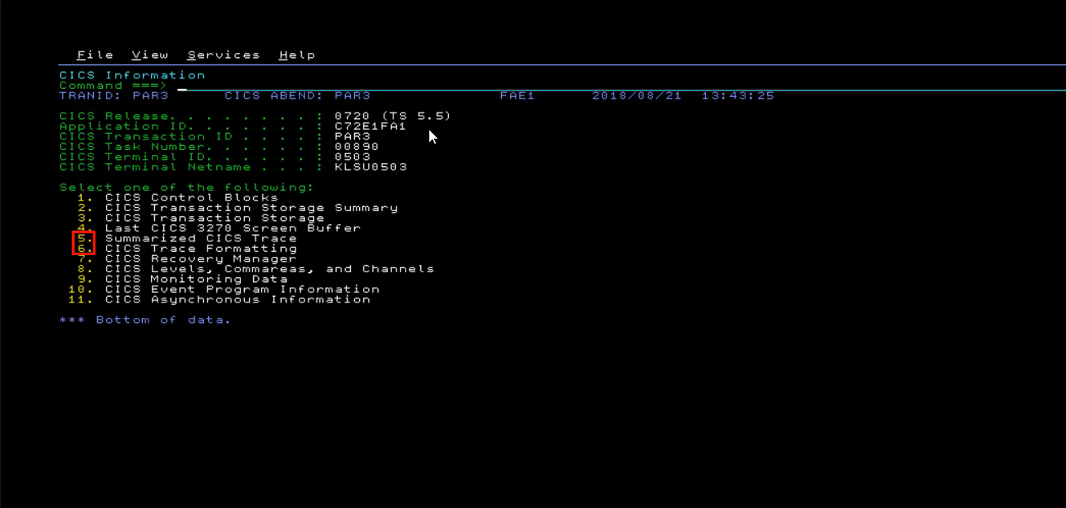
- Display the summarized CICS trace for the abend (option 5) and scroll through it
text(5)
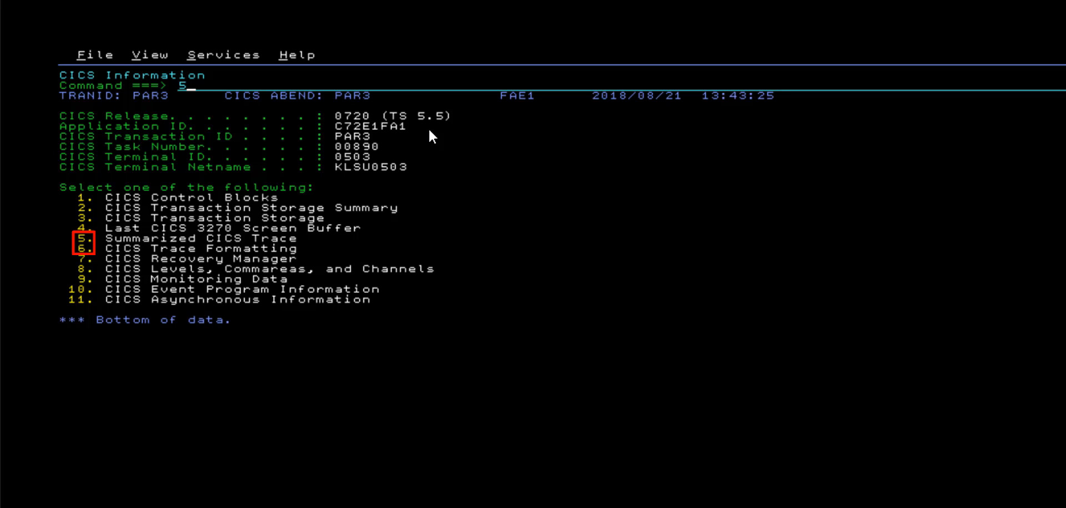
key(Enter)
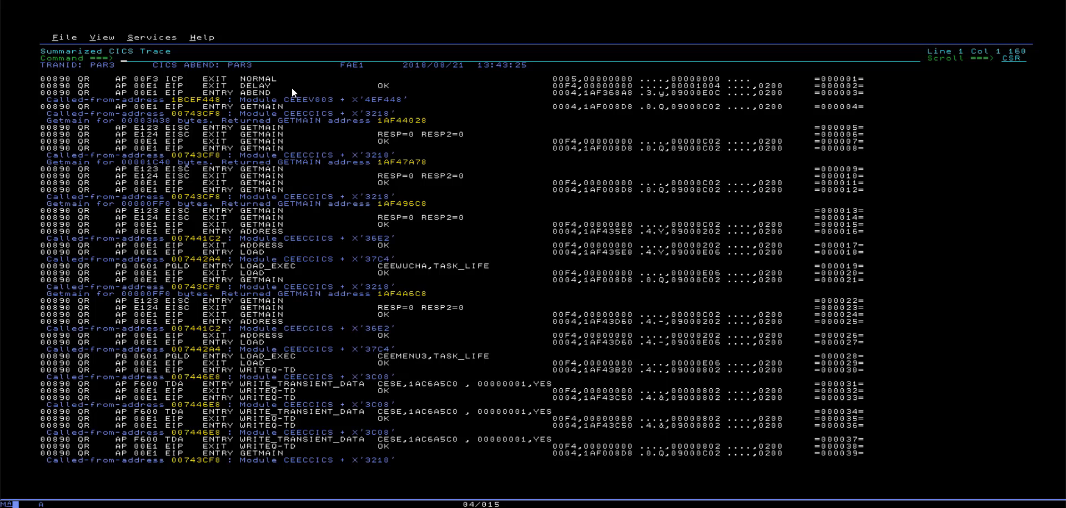
scroll(down, 3)
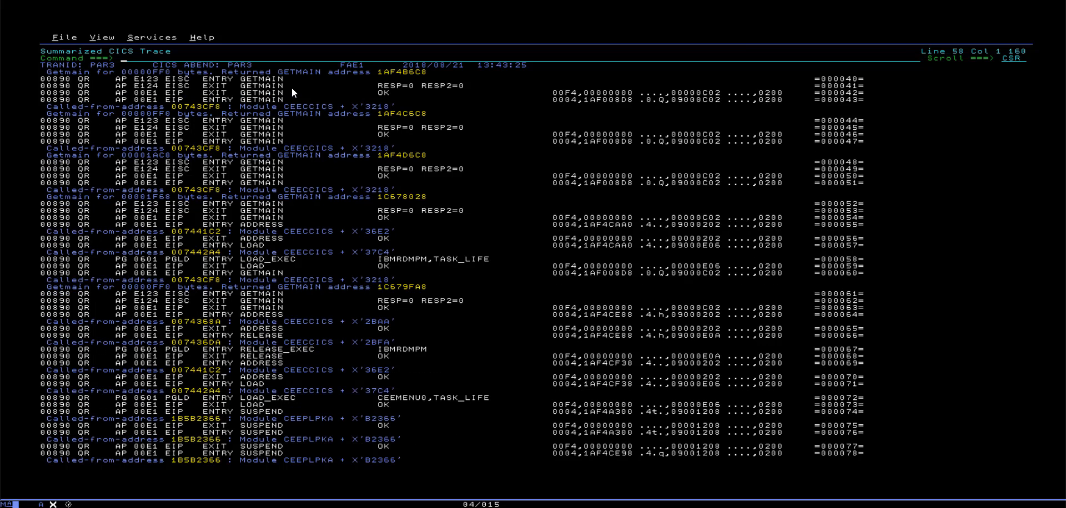
scroll(down, 3)
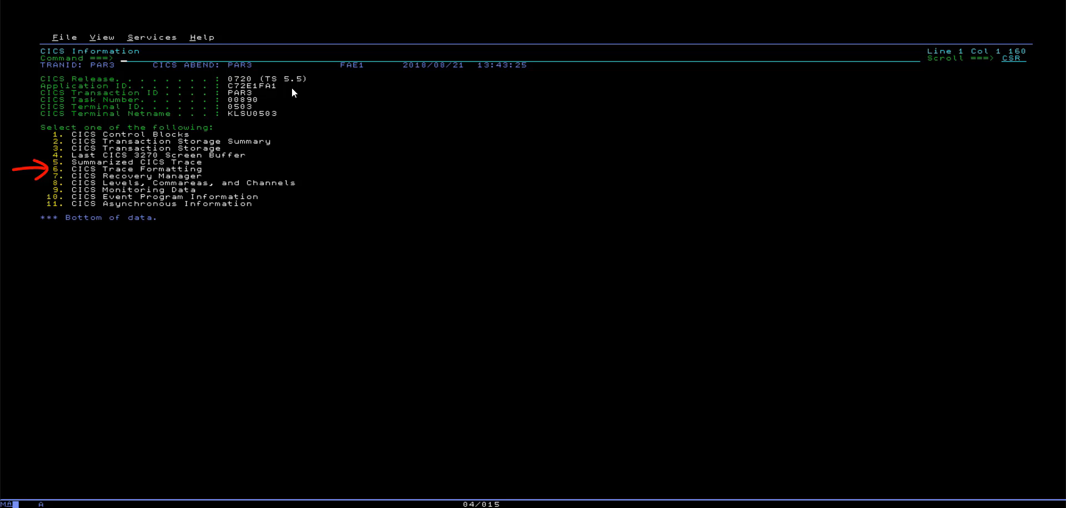
- Display the CICS trace formatting selection parameters (option 6) and accept them
text(6)
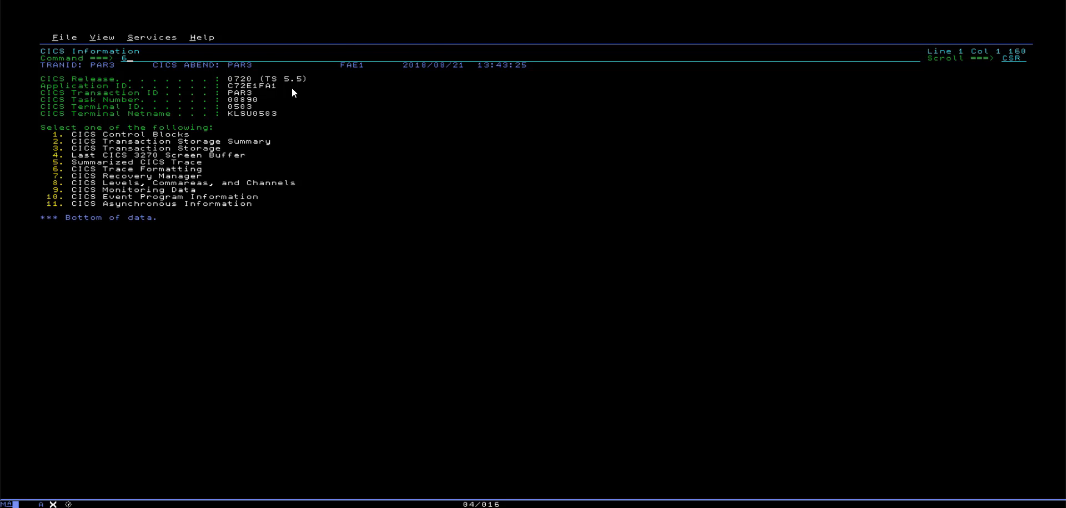
key(enter)
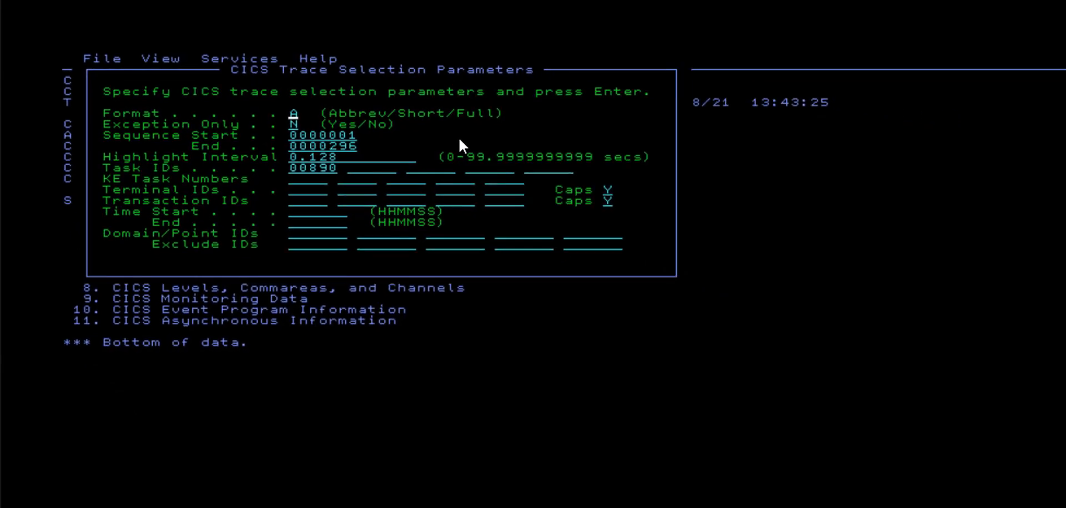
key(Enter)
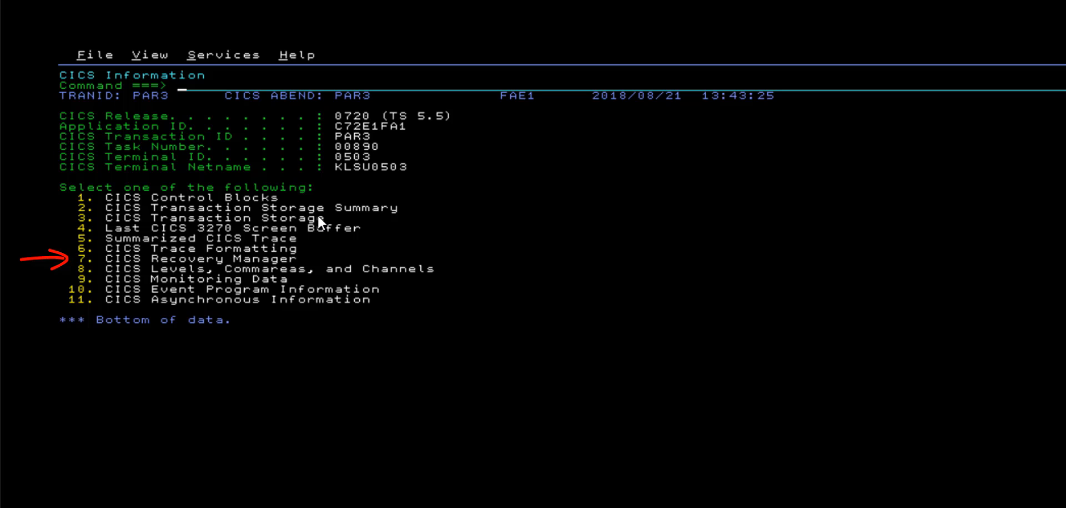
- Step through options 7 and 9, then display the CICS Event Program Information list (option 10)
text(7)
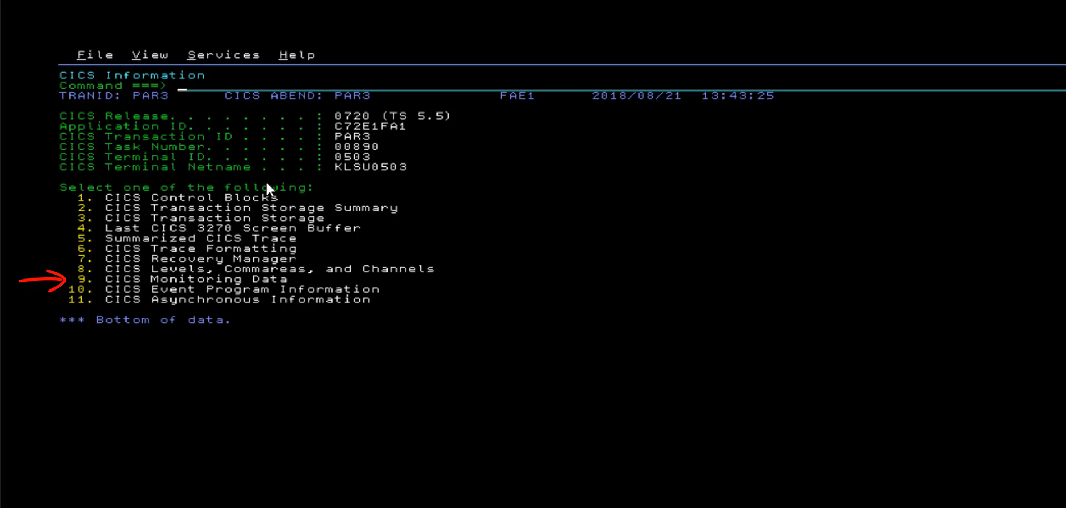
text(9)
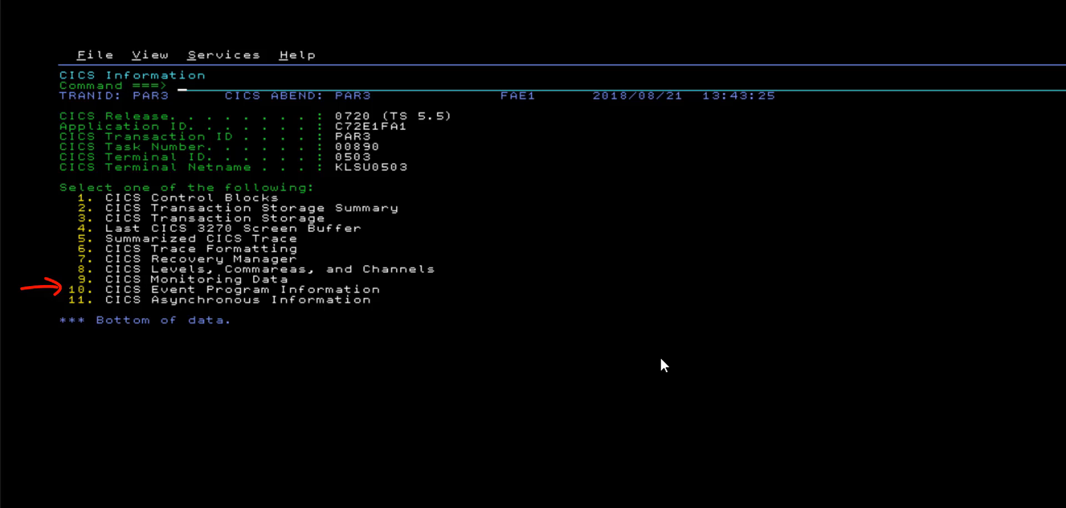
text(10)
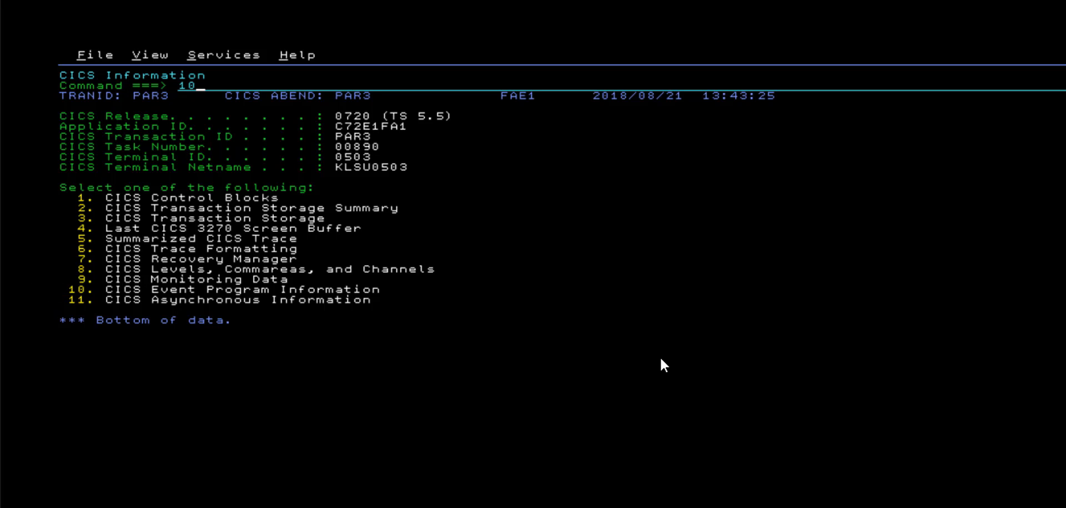
key(Enter)
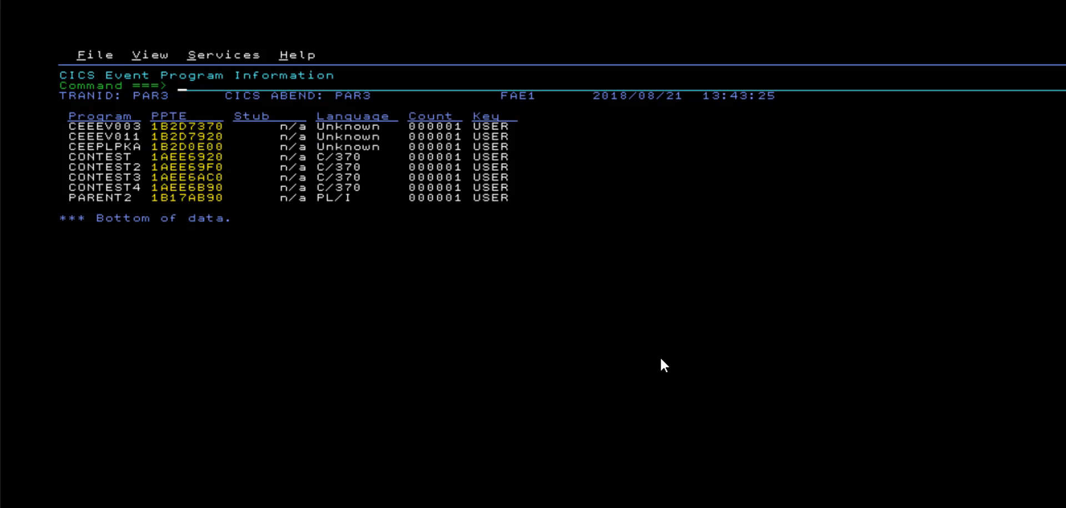